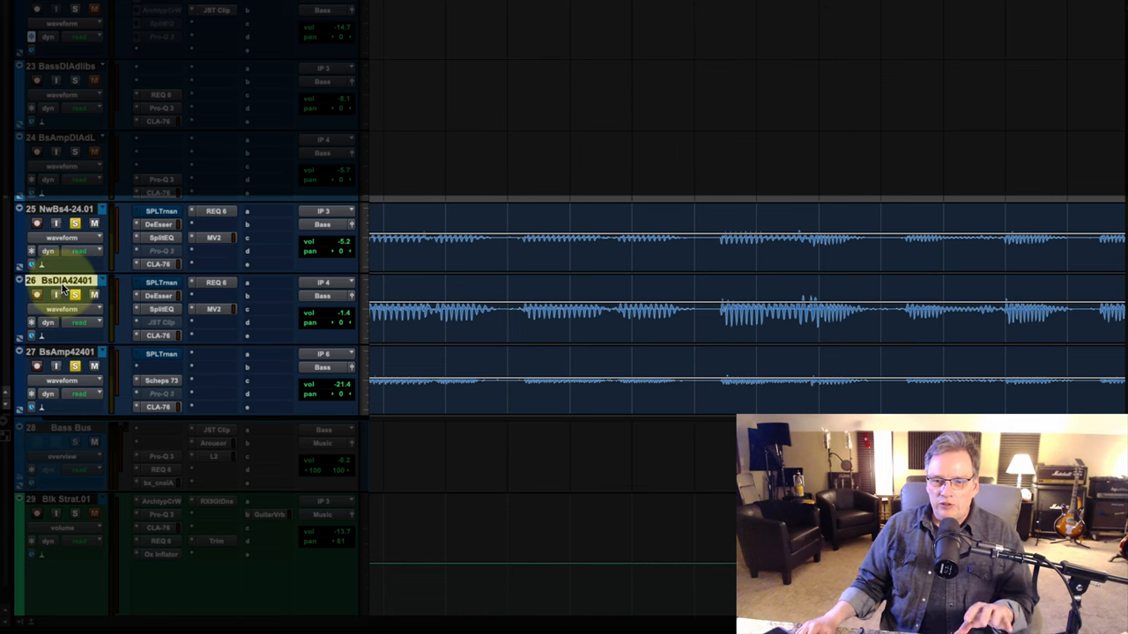
Step: Select the BsDIA42401 bass track to begin the edit selection
{"action": "left_click", "coordinate": [61, 208]}
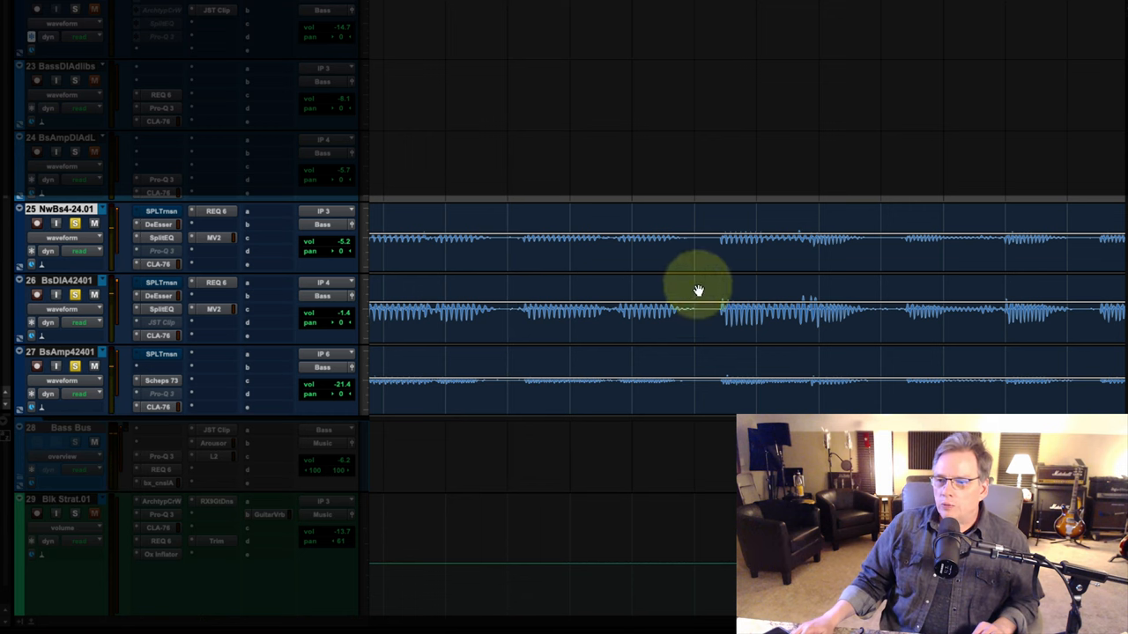
{"action": "mouse_move", "coordinate": [715, 258]}
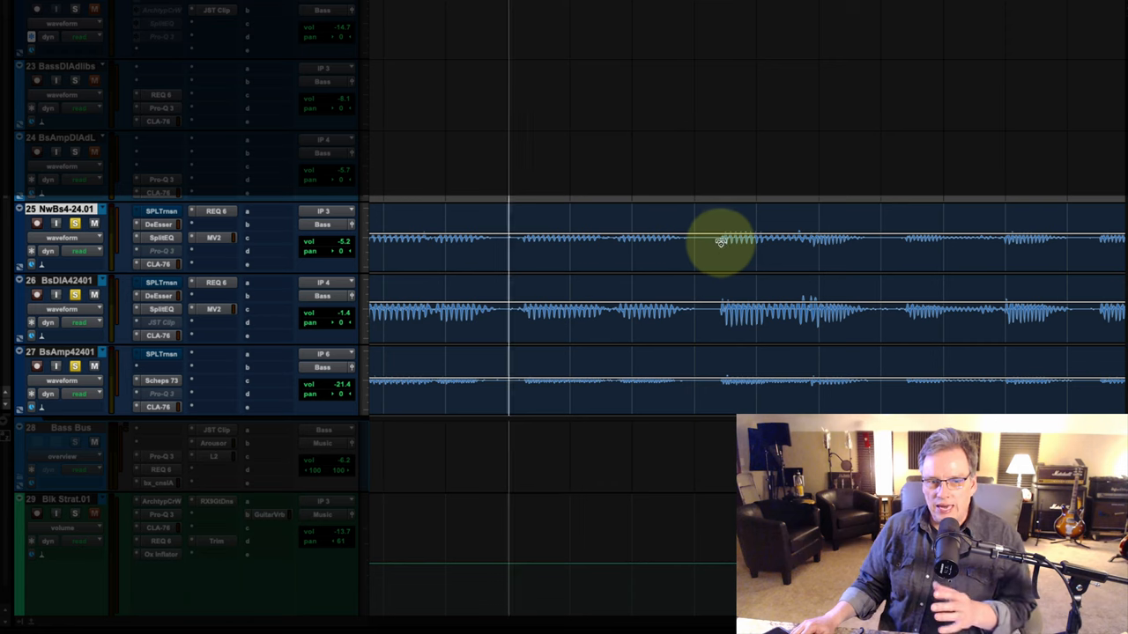
{"action": "mouse_move", "coordinate": [698, 254]}
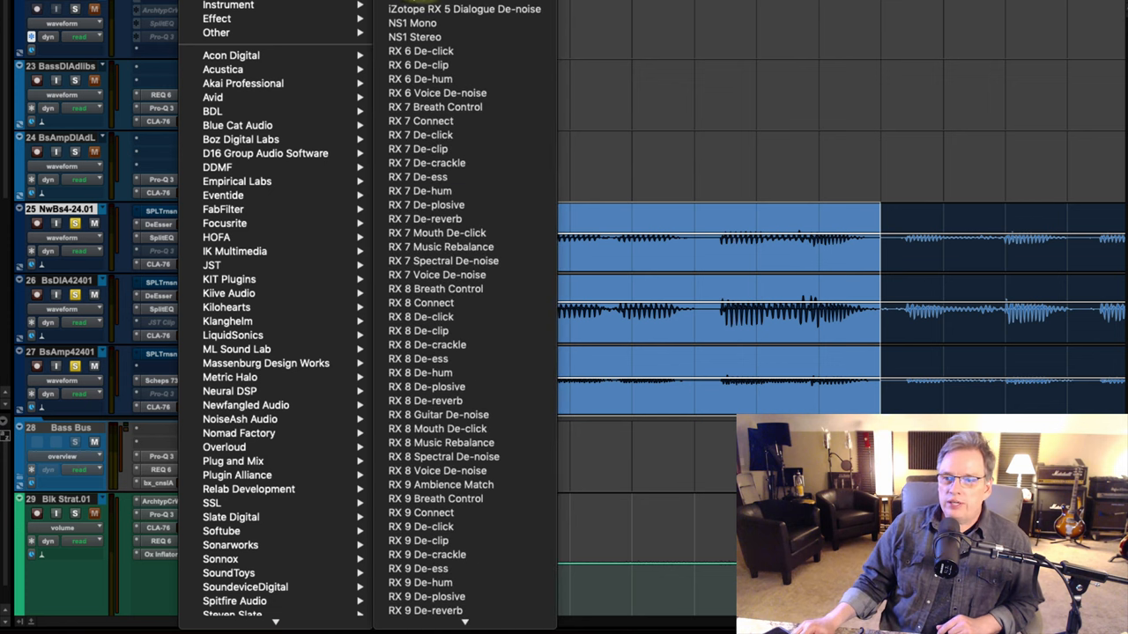
{"action": "mouse_move", "coordinate": [467, 373]}
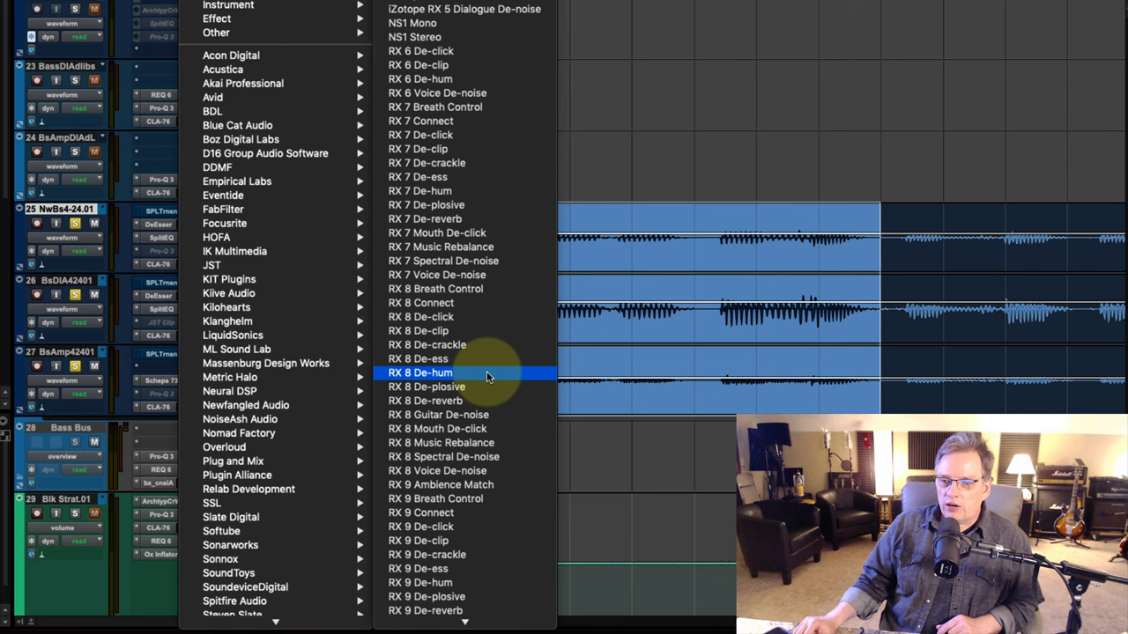
{"action": "mouse_move", "coordinate": [421, 526]}
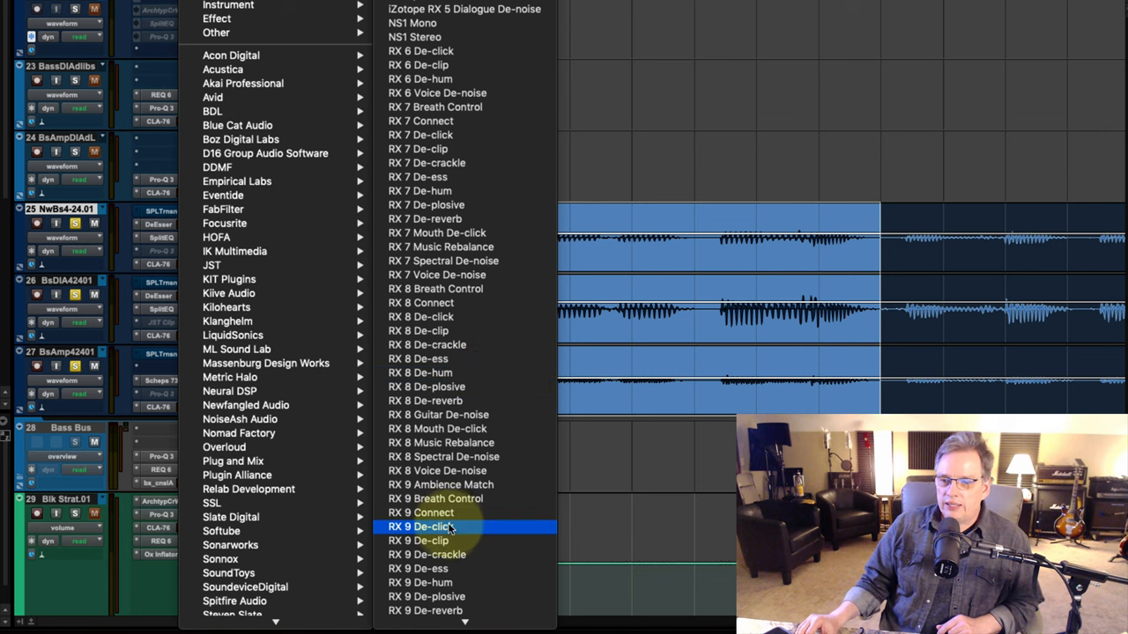
Step: Choose RX 9 De-click from the AudioSuite Noise Reduction menu
{"action": "left_click", "coordinate": [421, 526]}
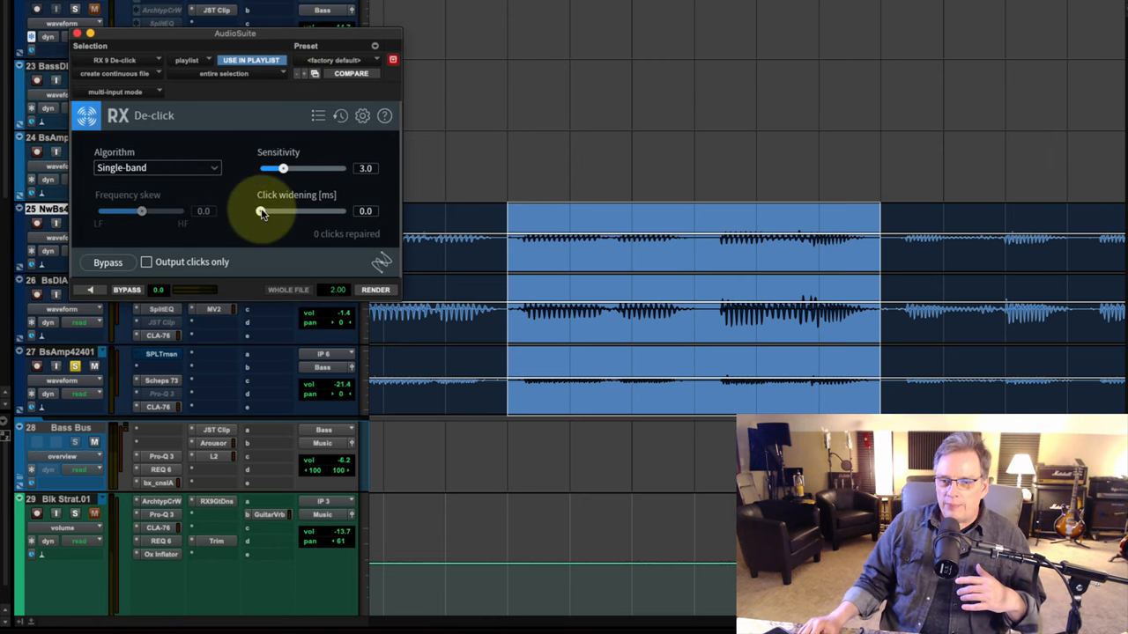
Step: Set De-click click widening to 2.8 ms and sensitivity to 5.0
{"action": "left_click_drag", "start_coordinate": [262, 210], "coordinate": [306, 211]}
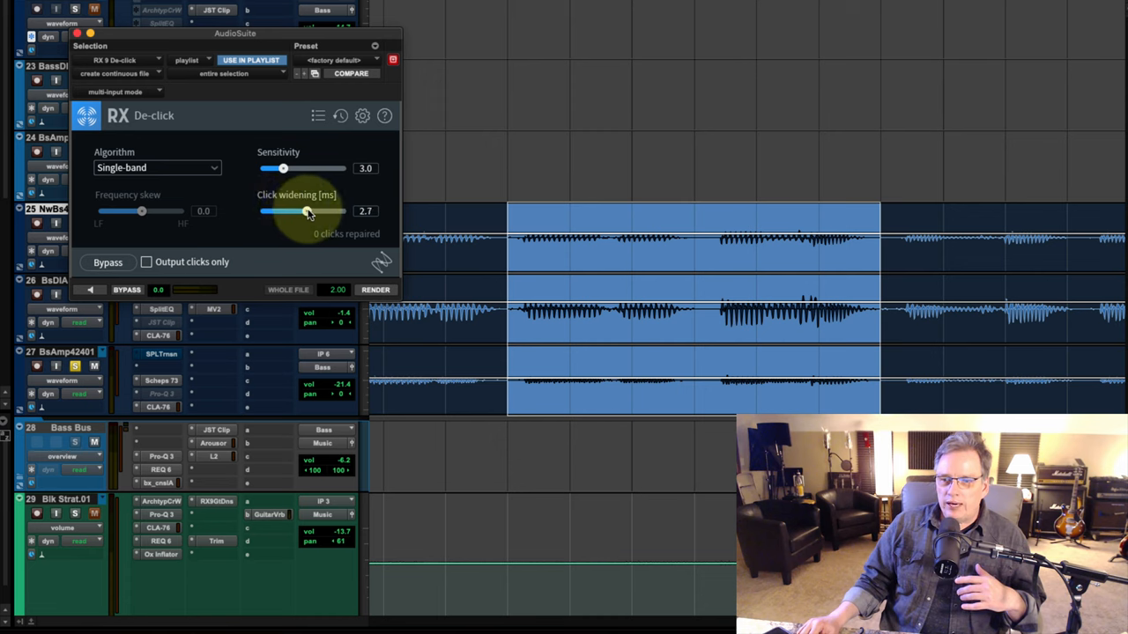
{"action": "left_click_drag", "start_coordinate": [283, 168], "coordinate": [302, 169]}
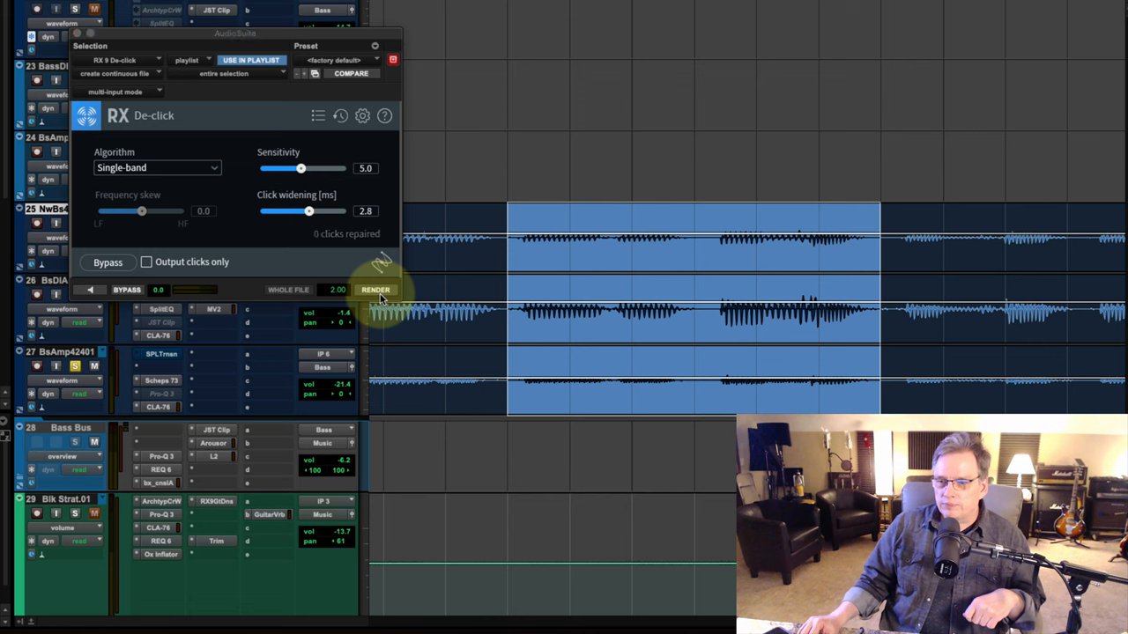
Step: Render De-click on the selected bass region at 5.0 sensitivity, 2.8 ms widening
{"action": "left_click", "coordinate": [375, 290]}
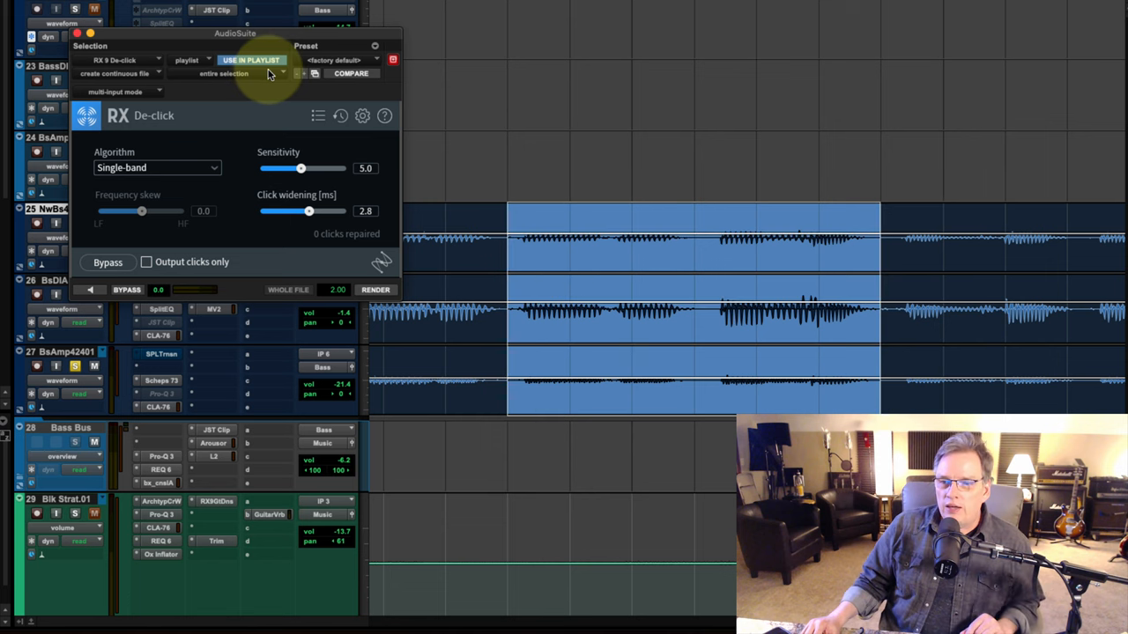
Step: Render the bass selection again using the Multi-band (random clicks) algorithm
{"action": "left_click", "coordinate": [157, 168]}
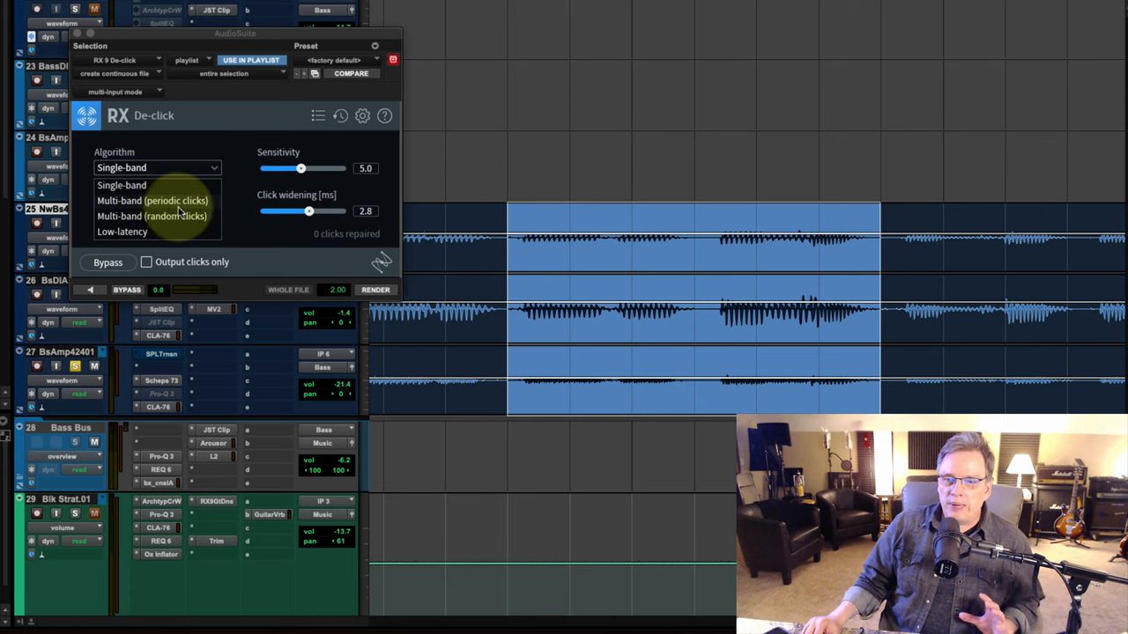
{"action": "mouse_move", "coordinate": [155, 224]}
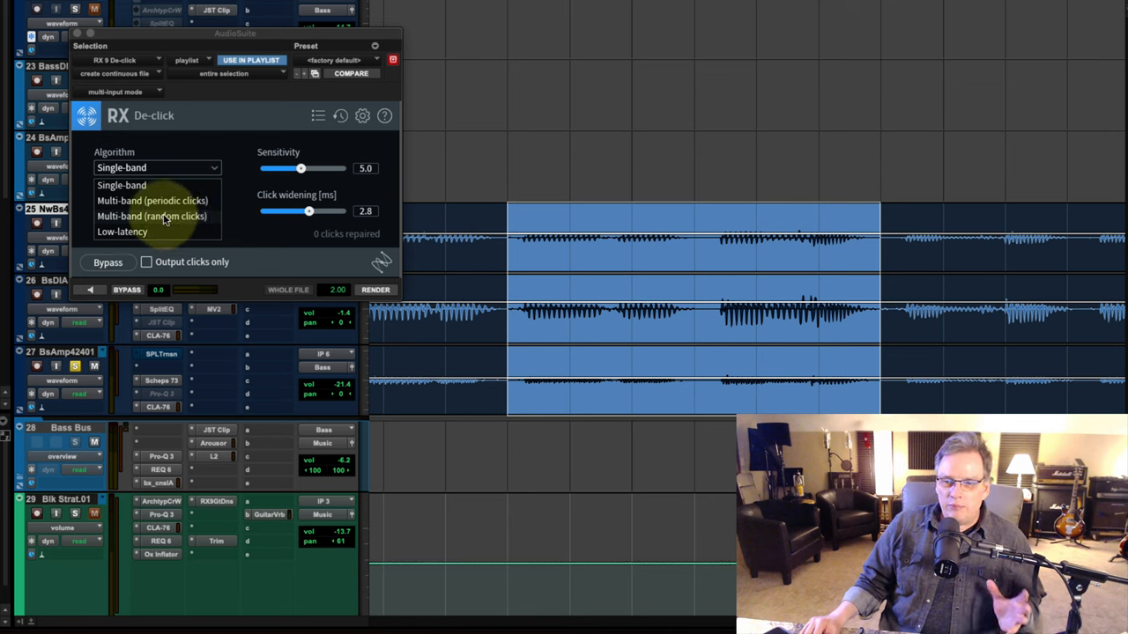
{"action": "left_click", "coordinate": [151, 216]}
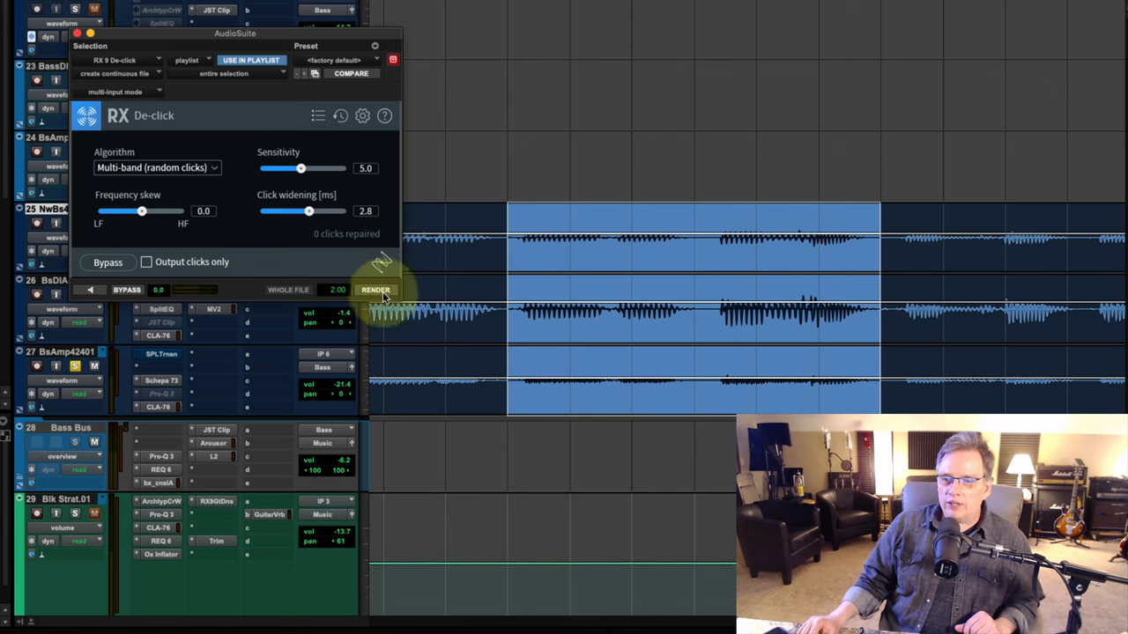
{"action": "left_click", "coordinate": [376, 290]}
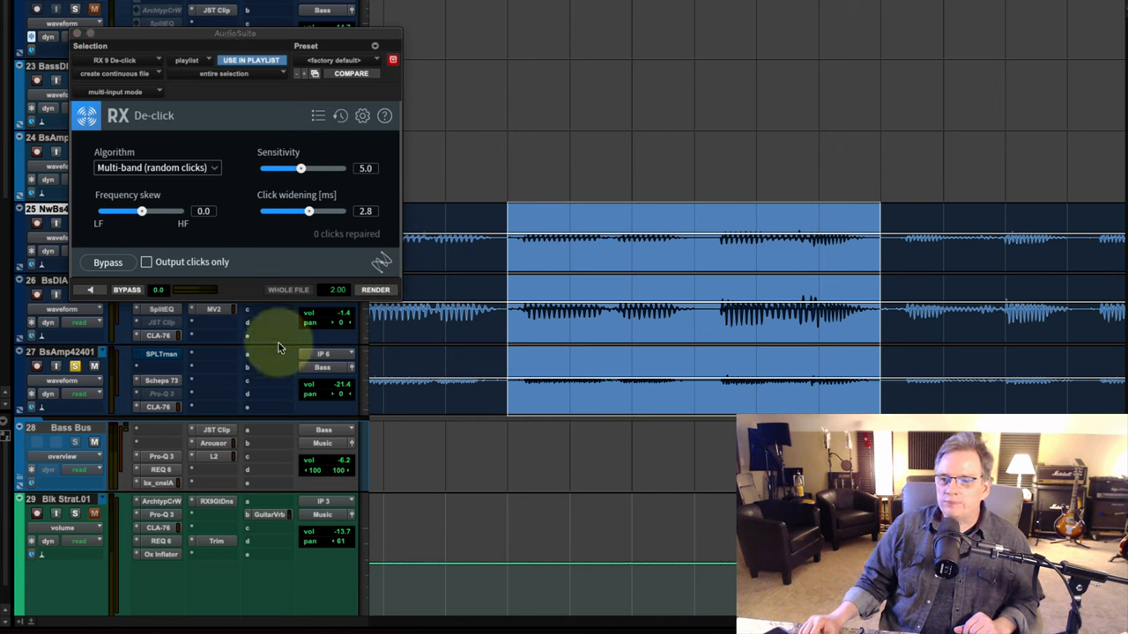